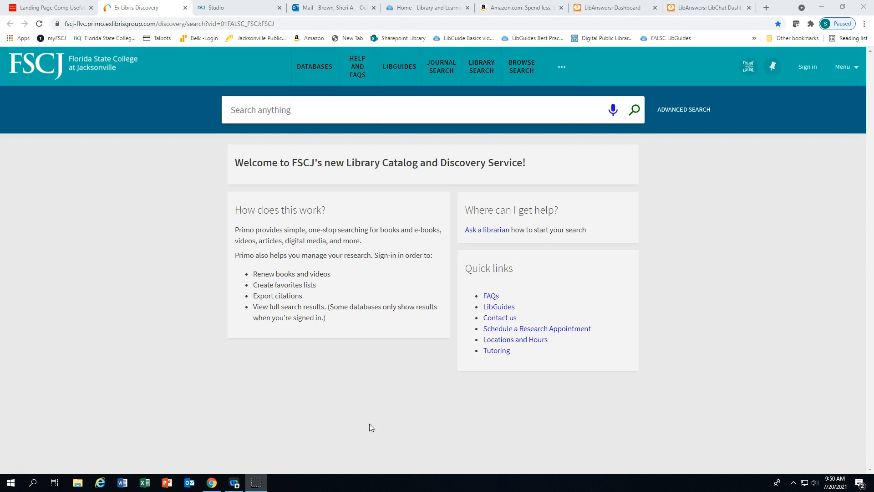
mouse_move(528, 318)
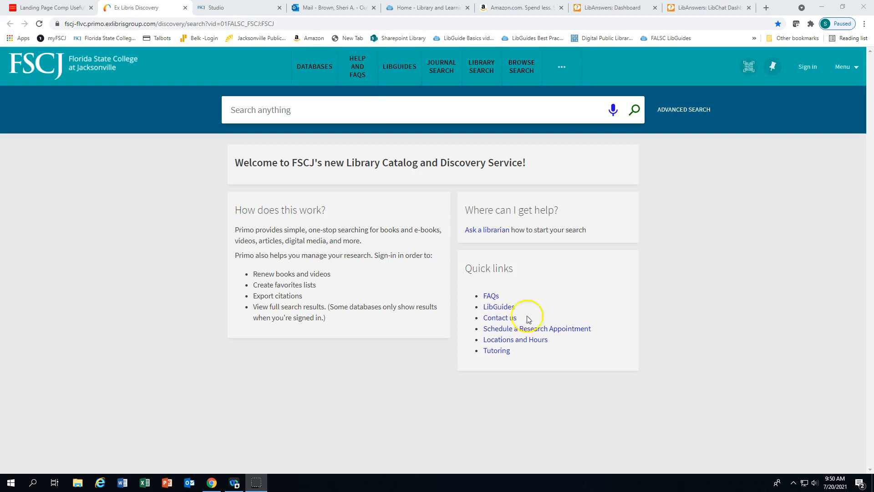
- Sign in to FSCJ Library Discovery with the college account
click(807, 67)
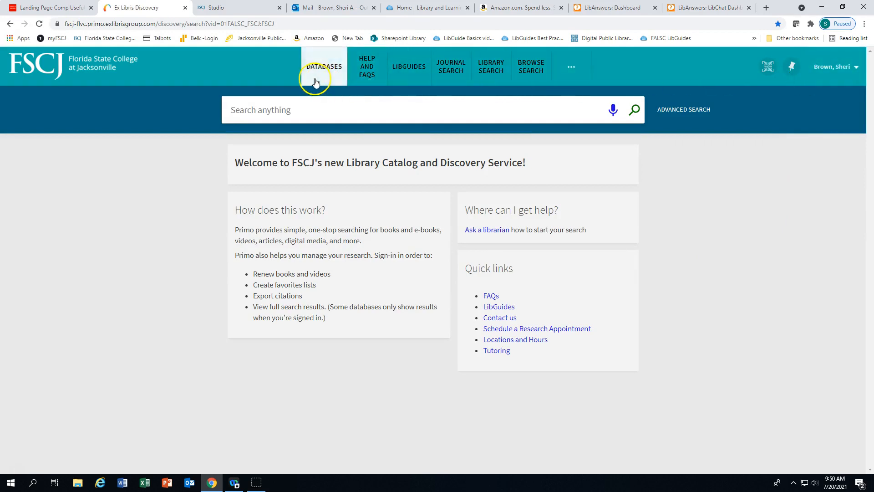
mouse_move(349, 67)
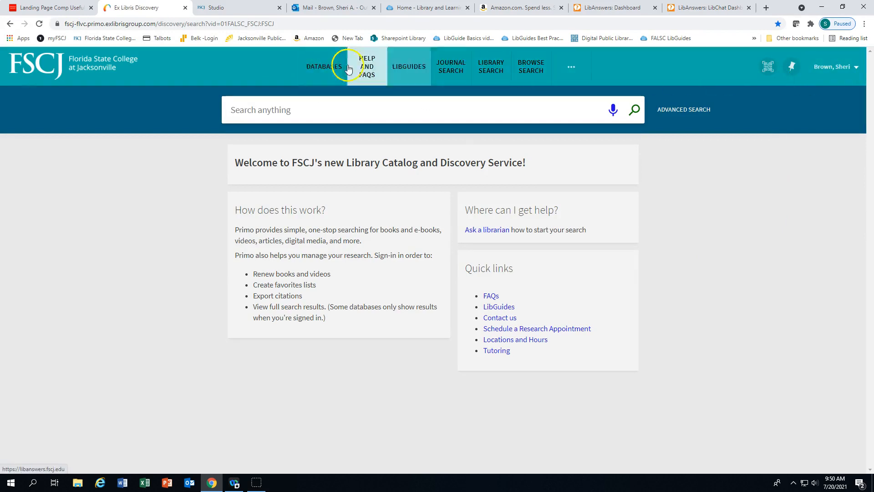
mouse_move(329, 78)
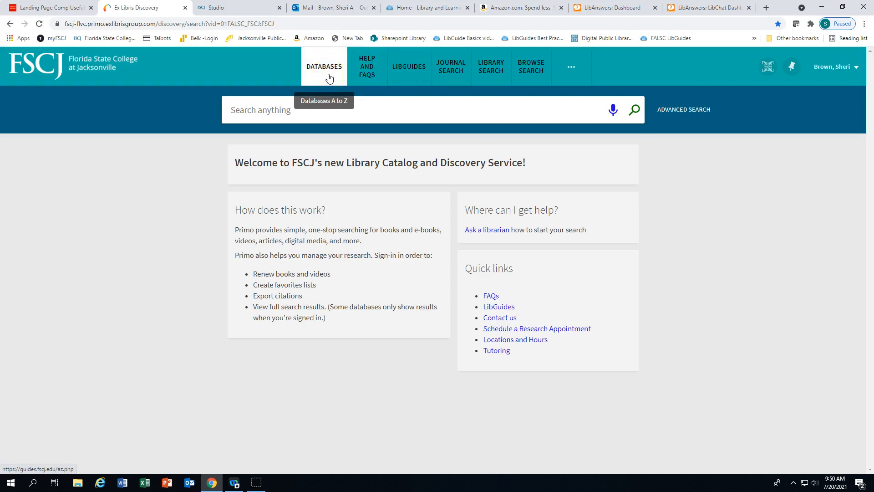
mouse_move(365, 80)
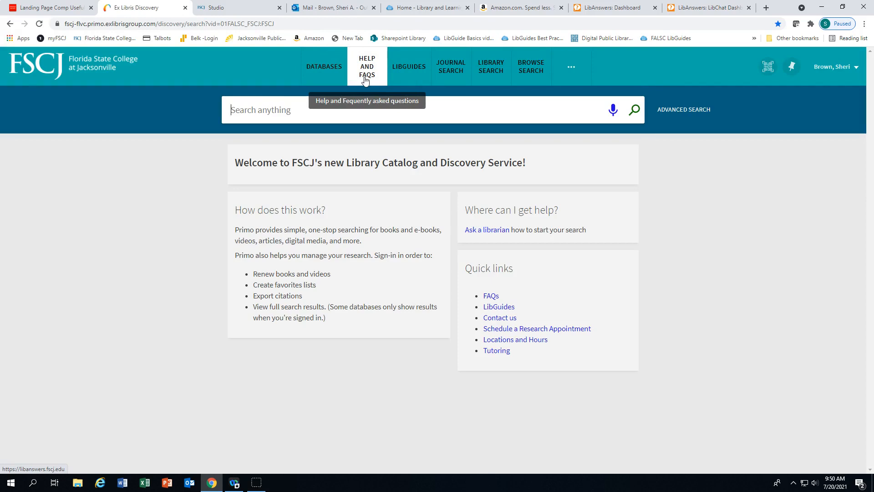
mouse_move(410, 80)
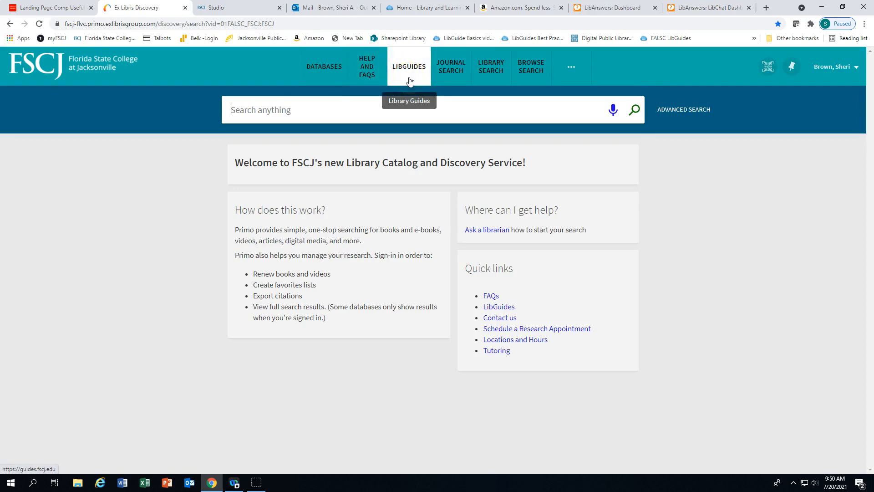
mouse_move(444, 78)
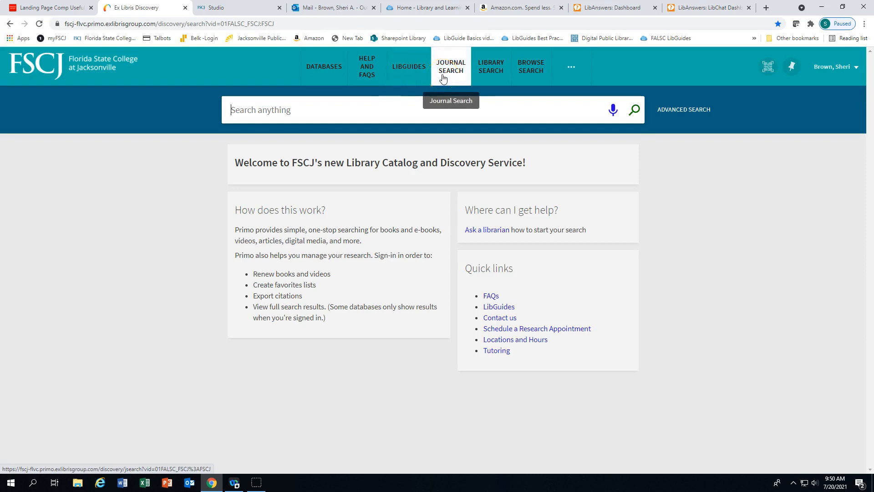
mouse_move(530, 77)
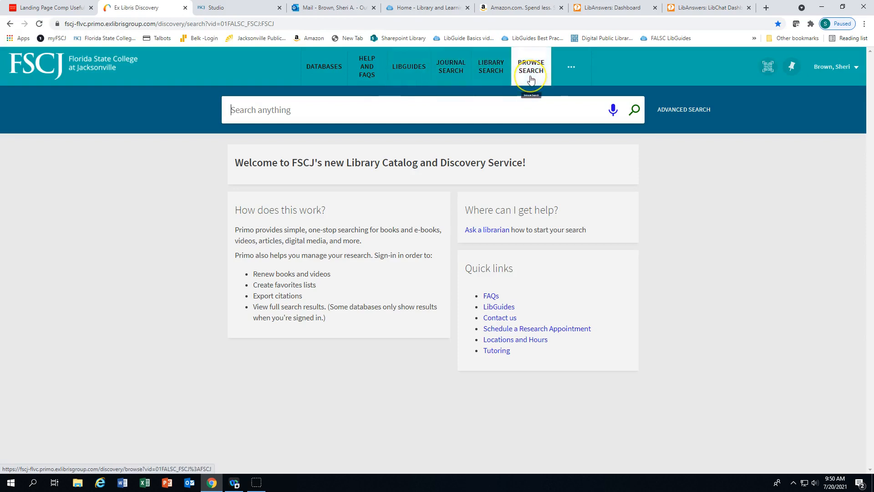
mouse_move(531, 78)
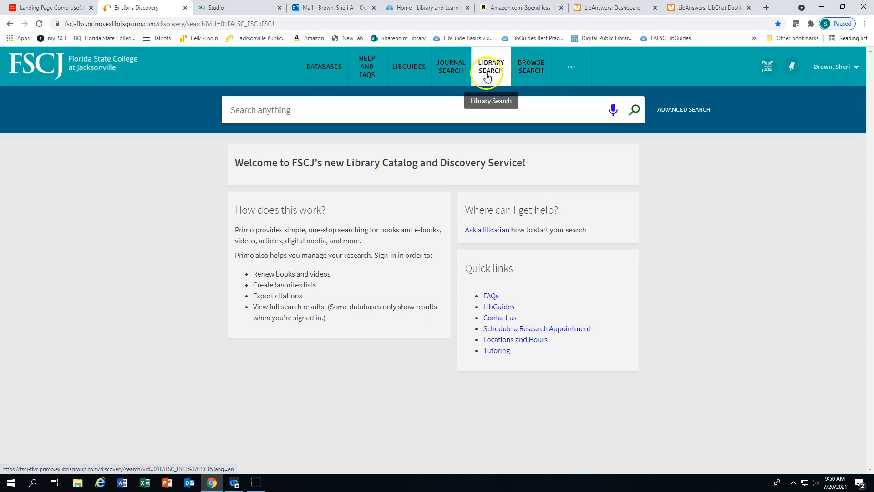
click(489, 67)
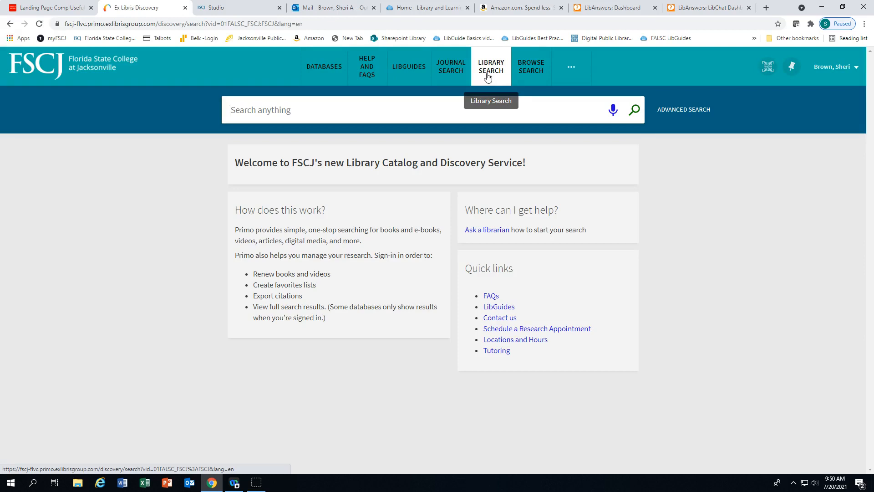
- Search 'hurricanes' limited to the Library Catalog, yielding 1,157 results
click(263, 113)
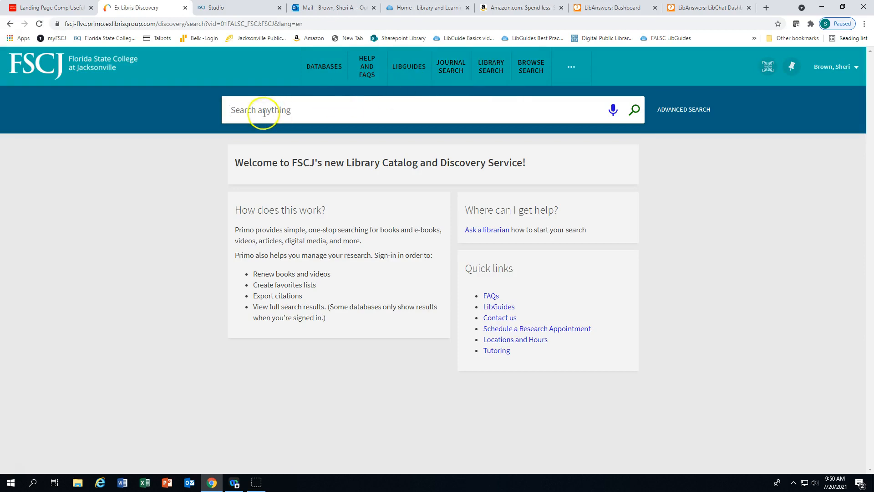
text(hurricanes)
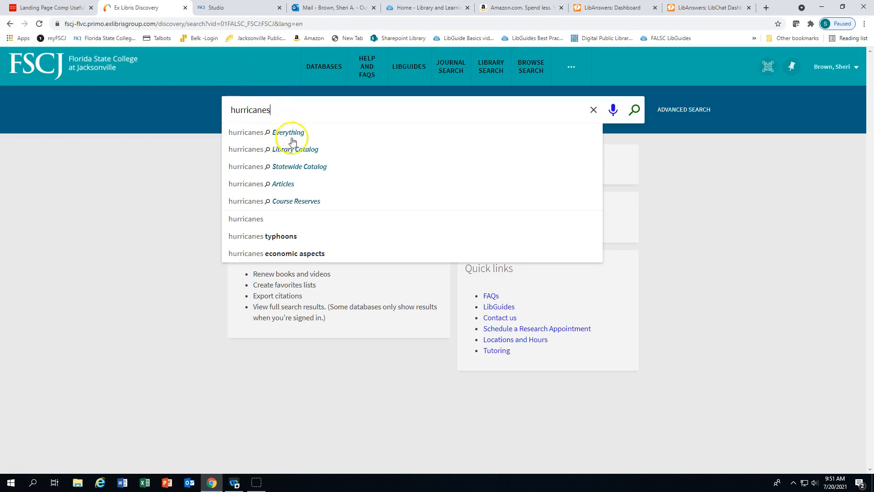
mouse_move(305, 156)
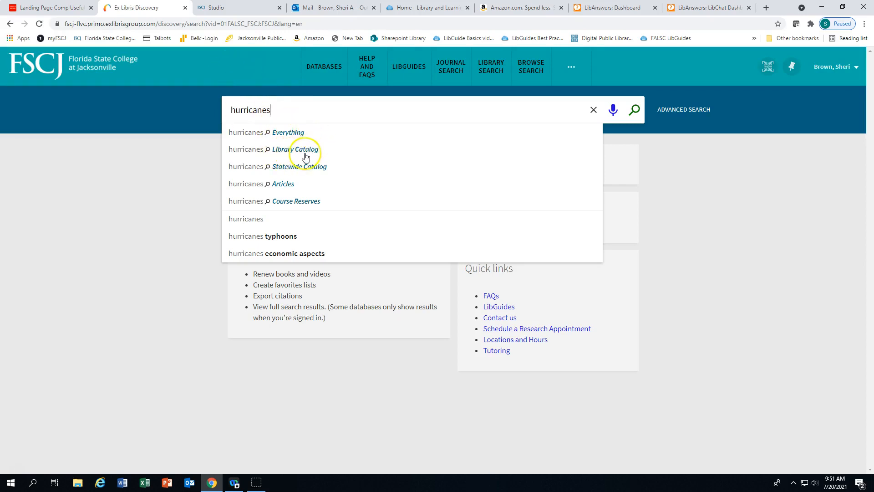
mouse_move(324, 155)
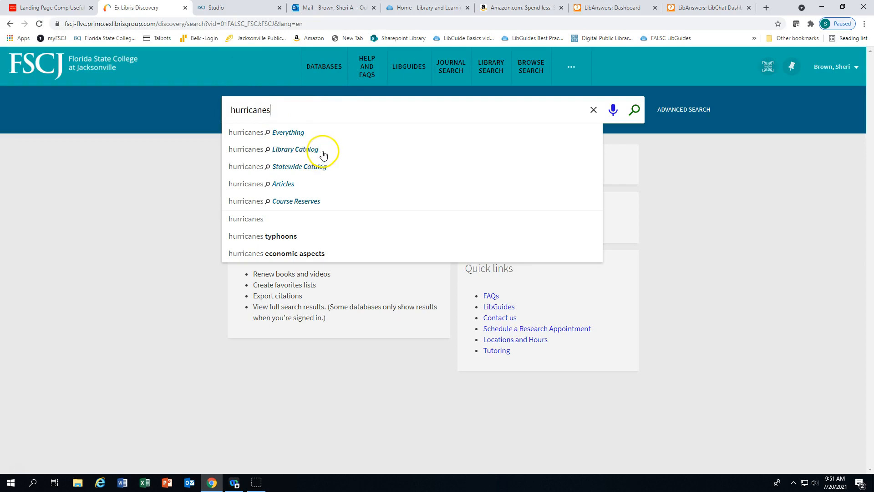
mouse_move(319, 169)
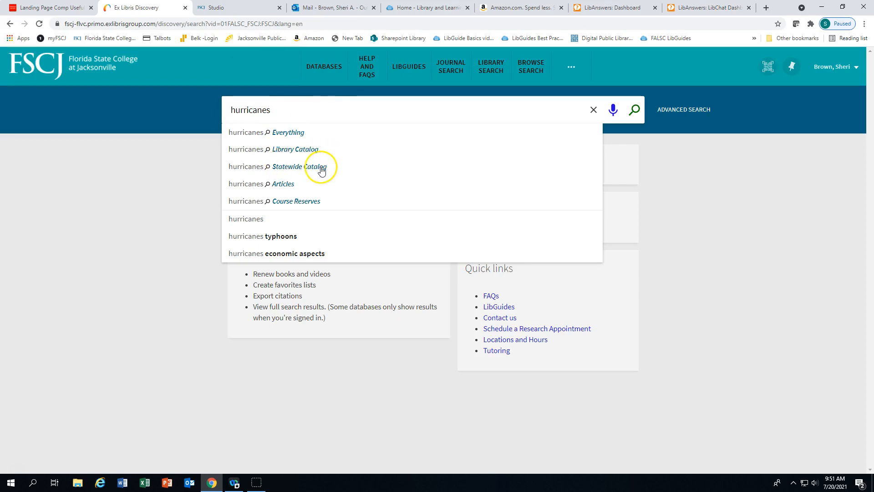
mouse_move(289, 188)
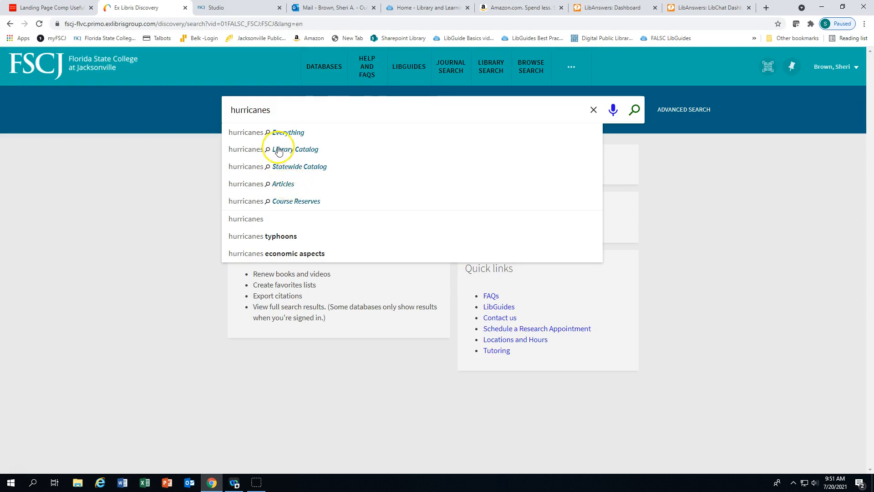
click(297, 149)
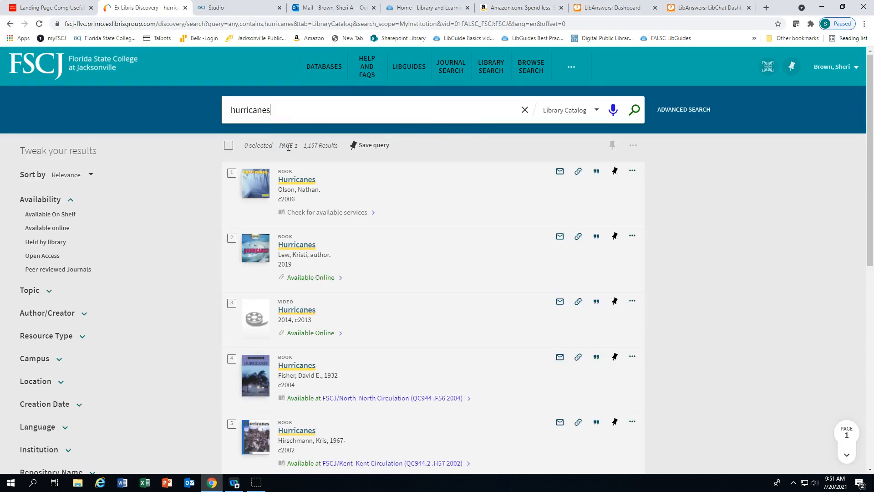
mouse_move(41, 188)
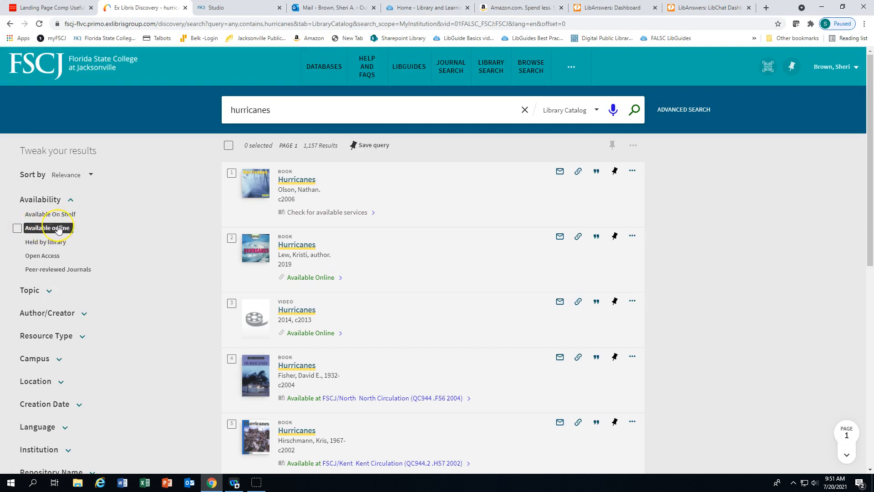
mouse_move(315, 146)
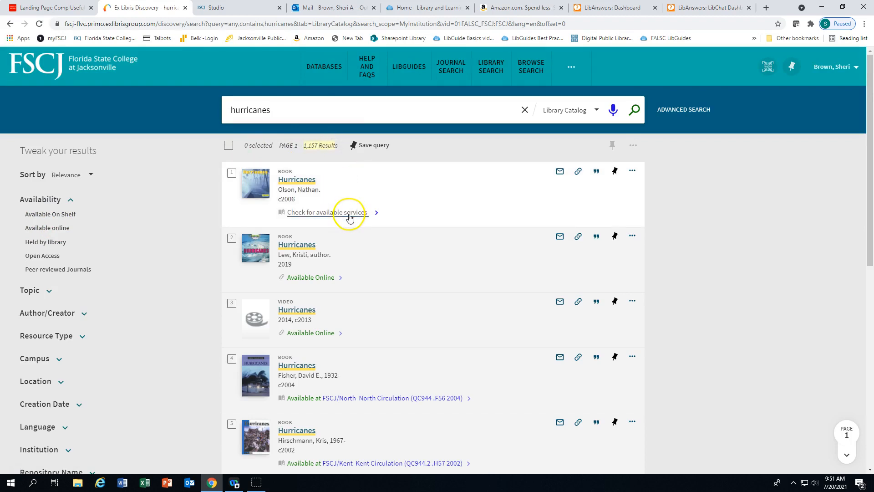
- Scroll through the hurricanes results to 'Florida hurricanes and tropical storms' on page 2
scroll(down, 3)
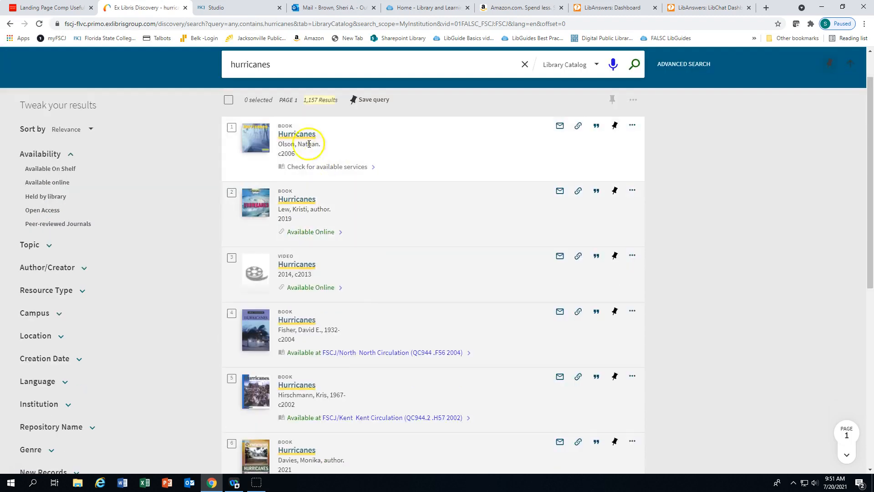
scroll(down, 3)
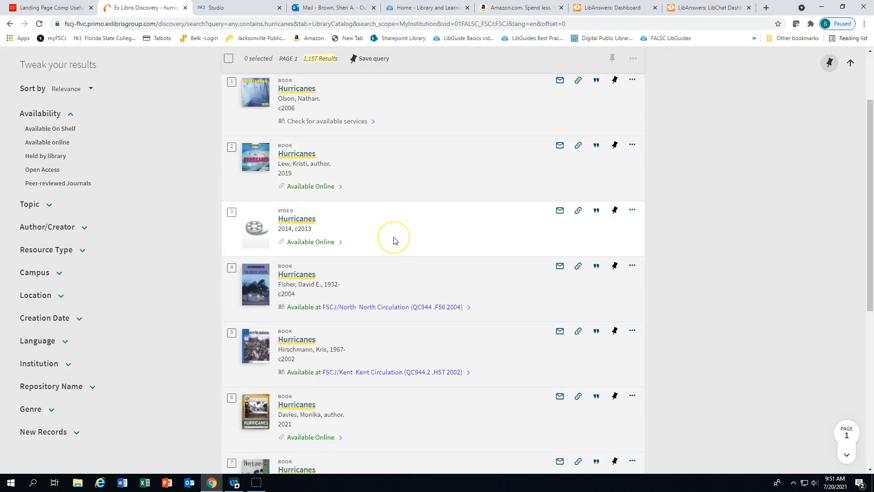
scroll(down, 3)
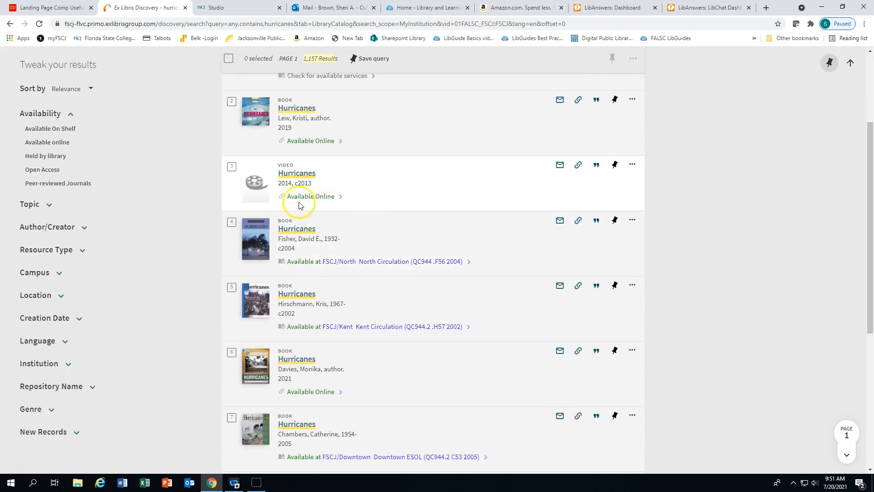
mouse_move(331, 206)
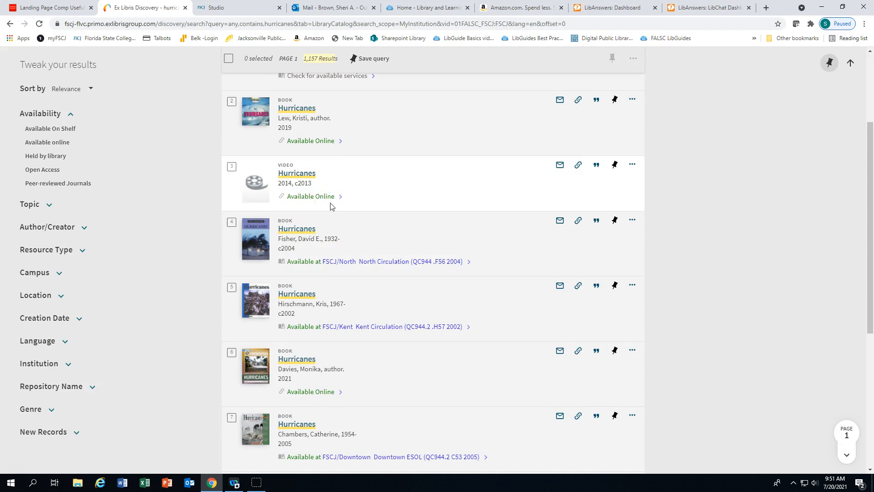
mouse_move(363, 264)
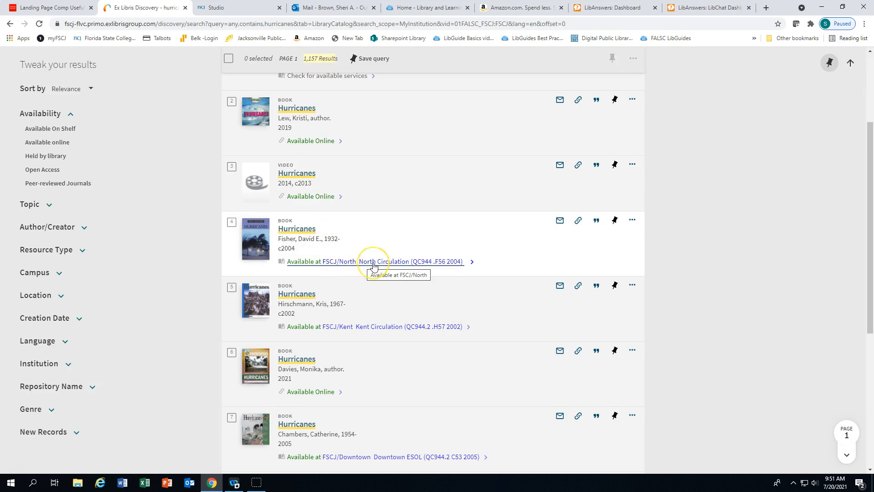
mouse_move(452, 268)
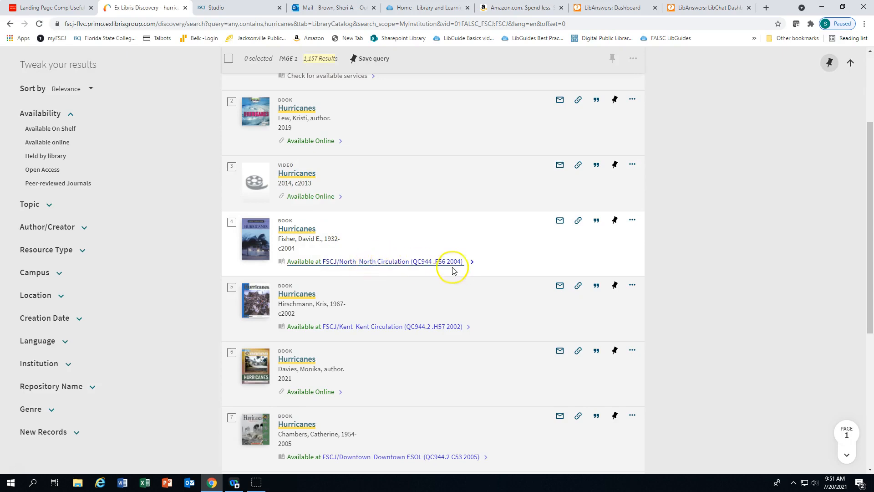
scroll(down, 3)
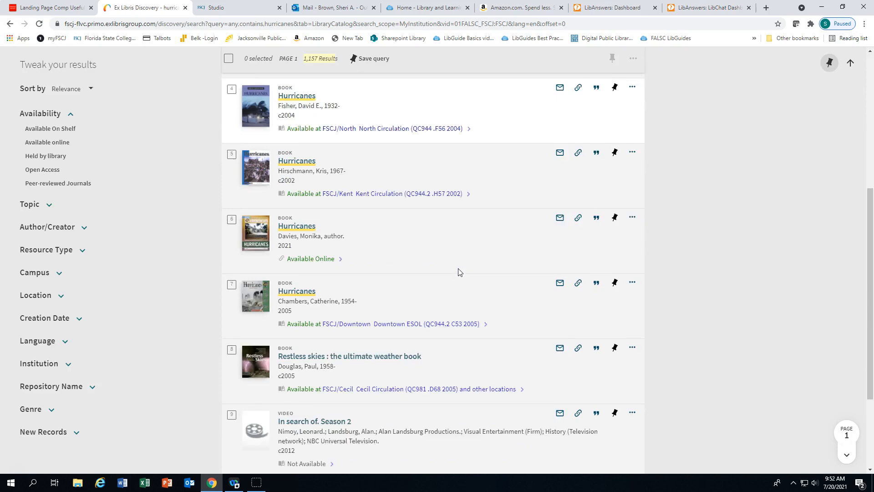
scroll(down, 3)
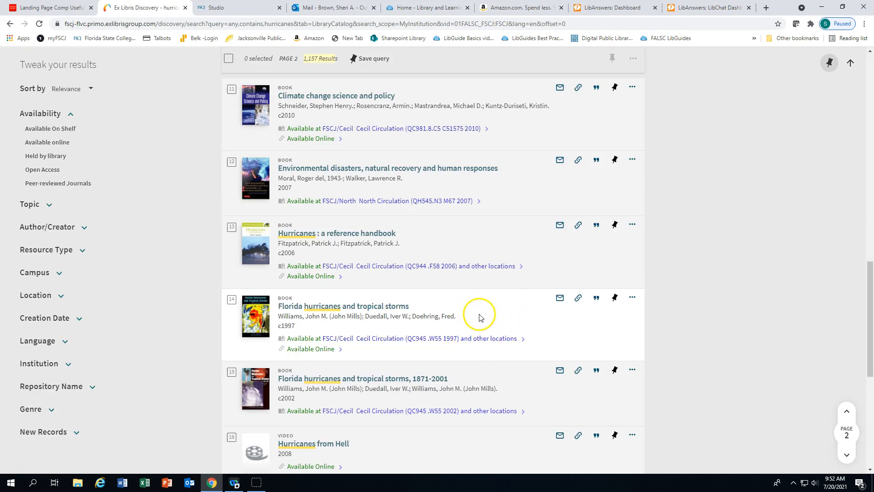
mouse_move(522, 352)
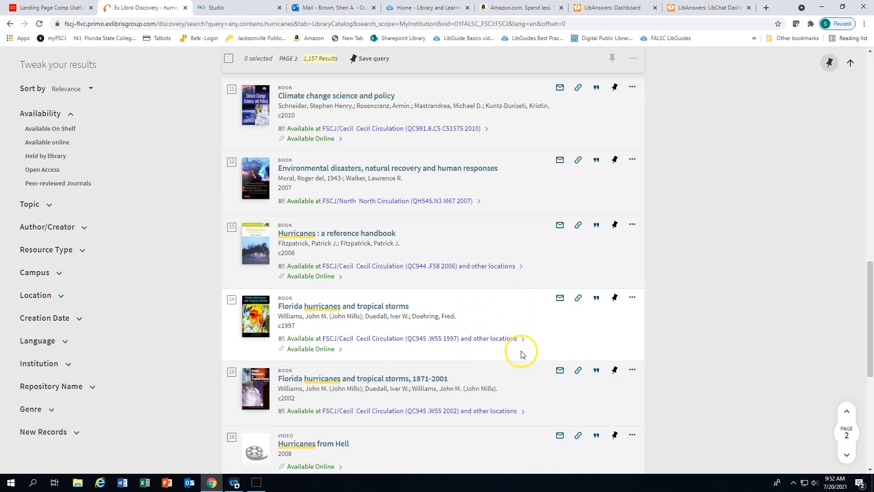
mouse_move(347, 354)
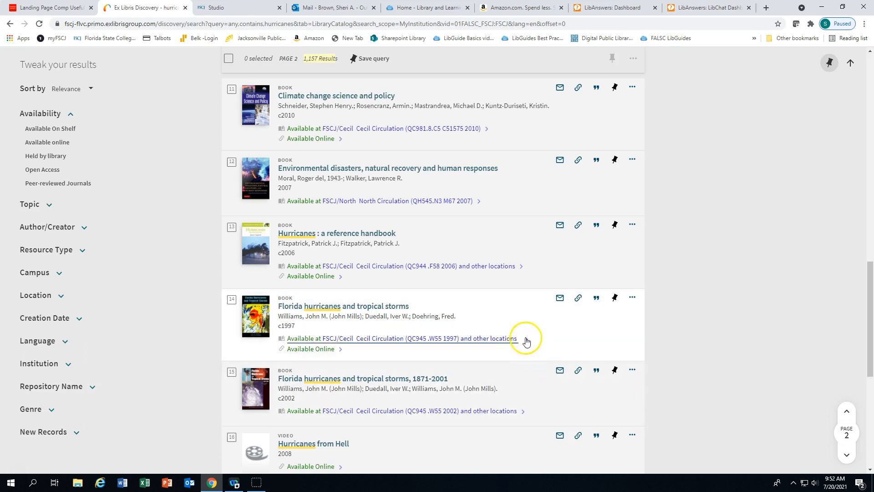
- Open the 'Available at FSCJ/Cecil' full record for result 14
click(343, 306)
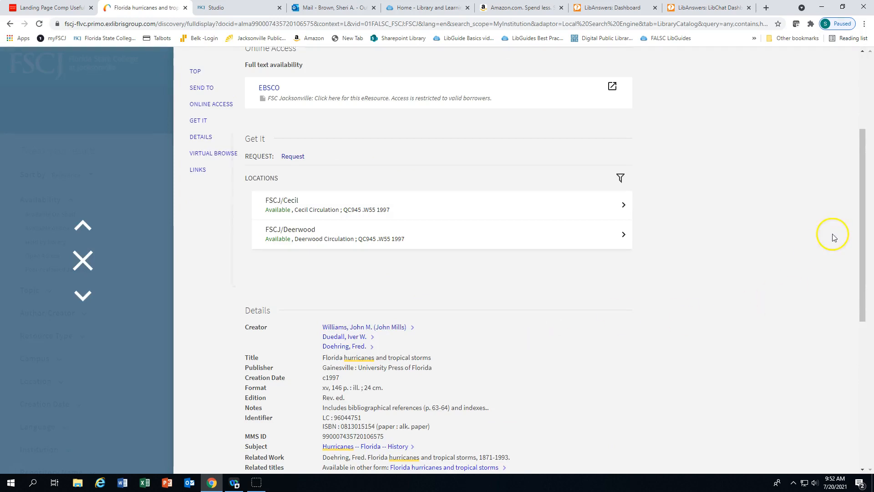
scroll(up, 3)
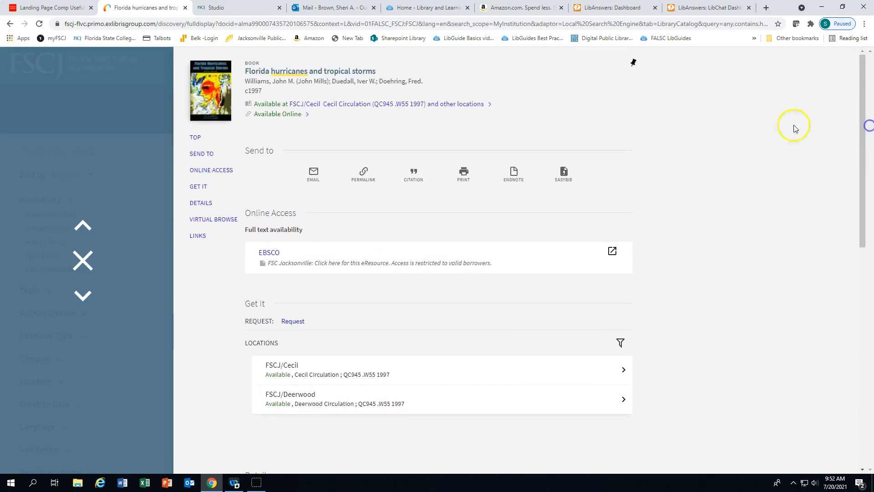
mouse_move(355, 118)
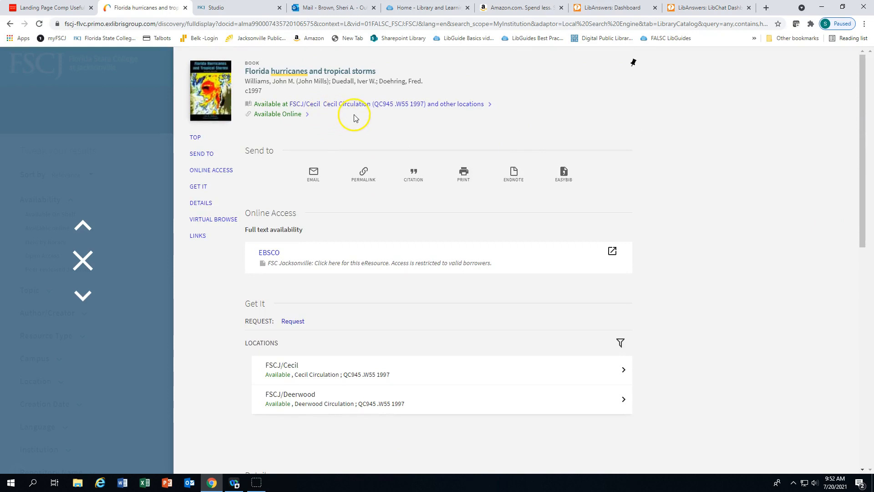
mouse_move(347, 122)
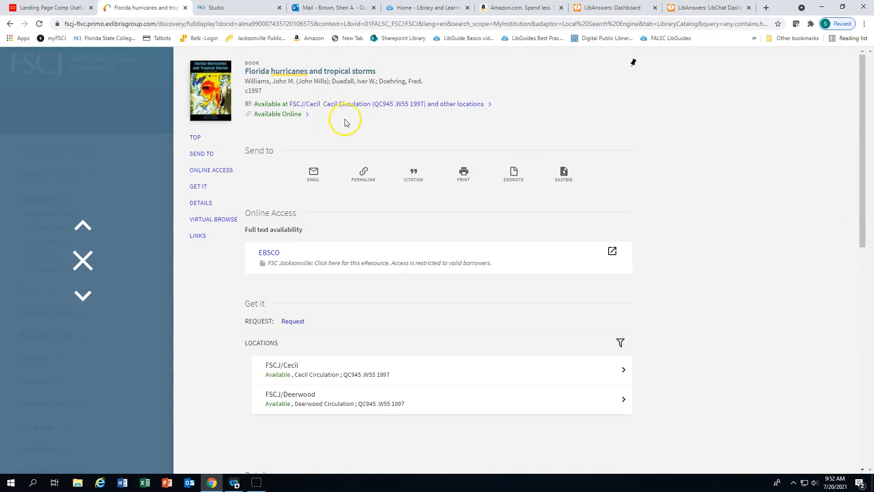
click(210, 169)
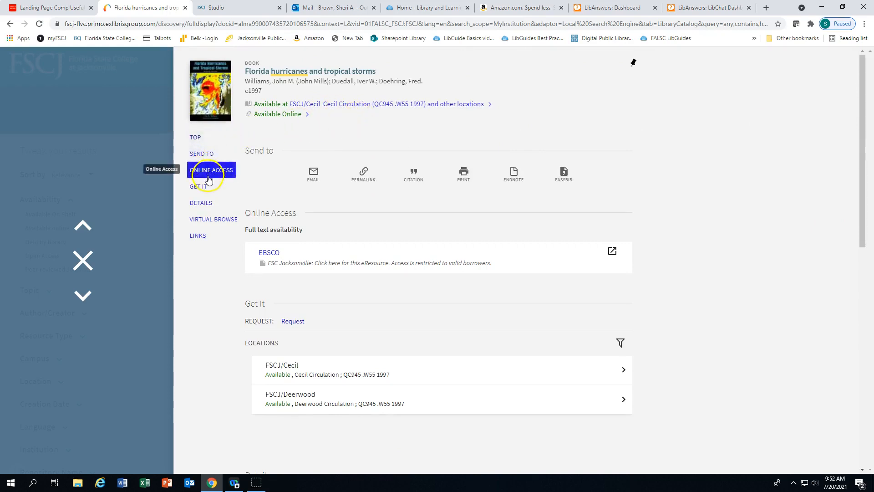
click(198, 236)
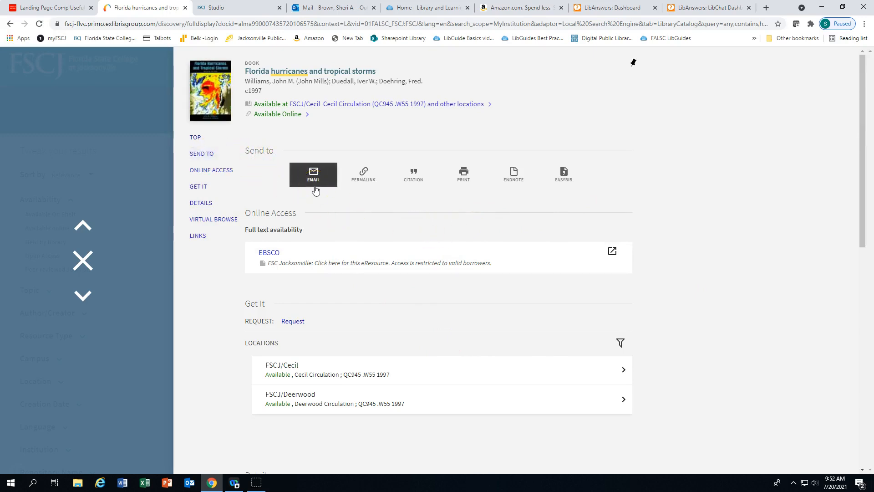
click(363, 175)
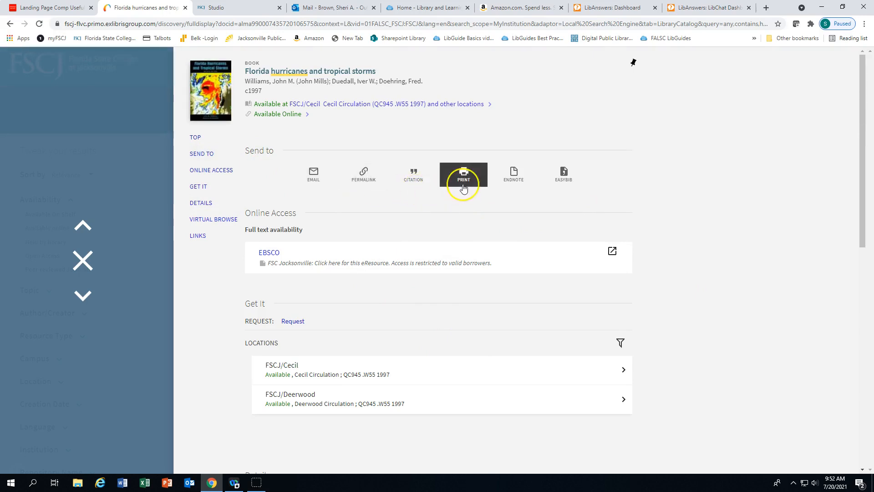
mouse_move(413, 186)
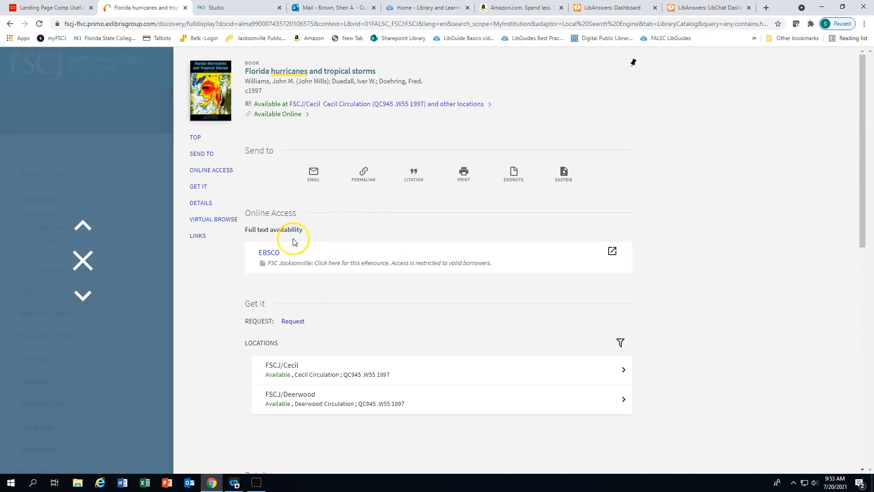
mouse_move(298, 271)
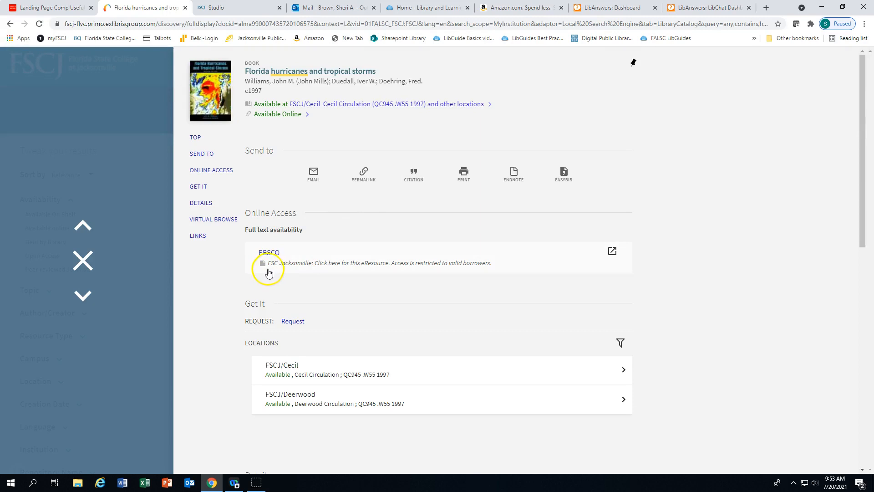
mouse_move(293, 272)
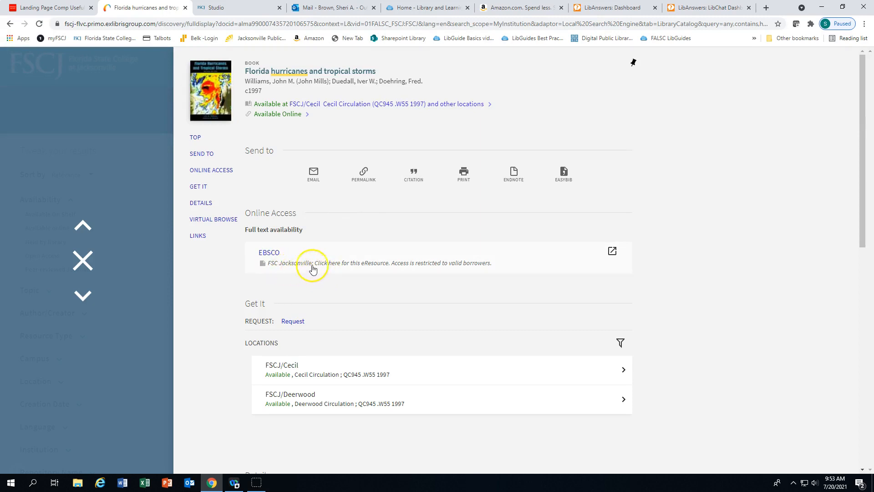
mouse_move(304, 272)
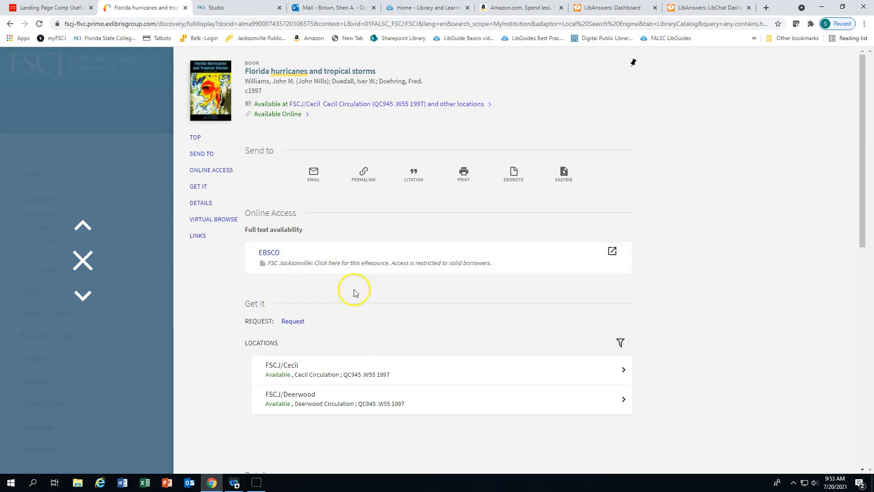
mouse_move(395, 355)
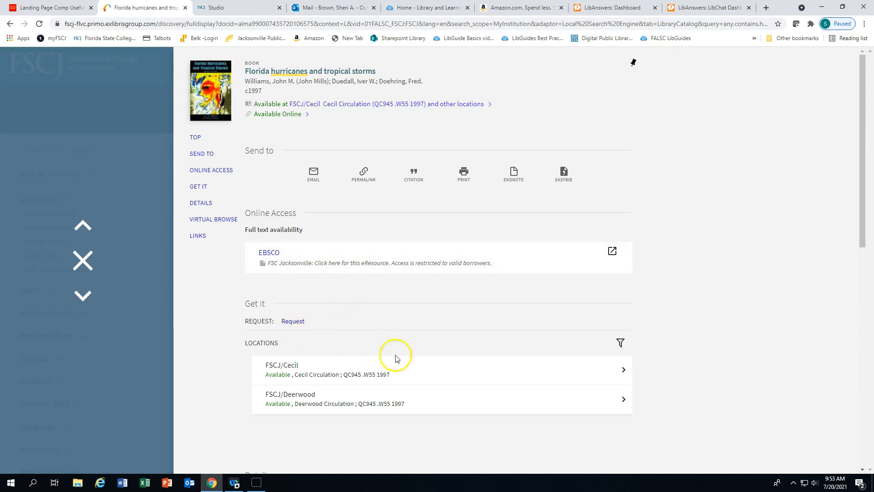
mouse_move(424, 369)
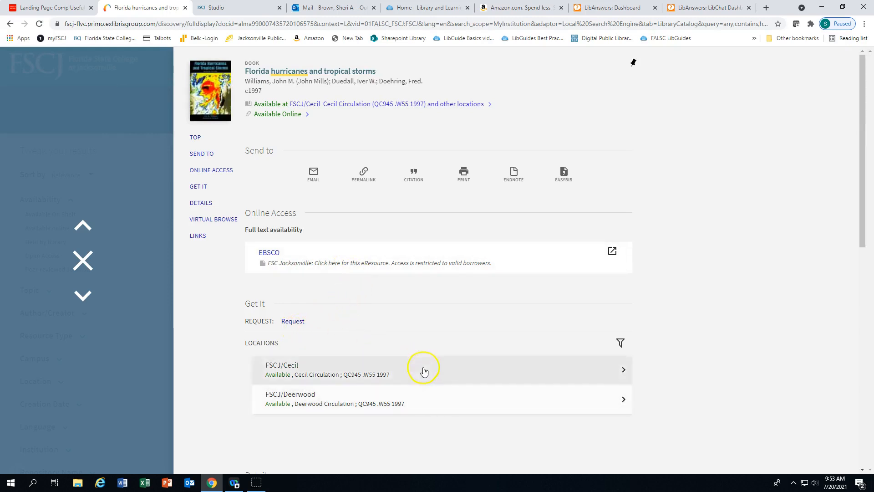
mouse_move(430, 397)
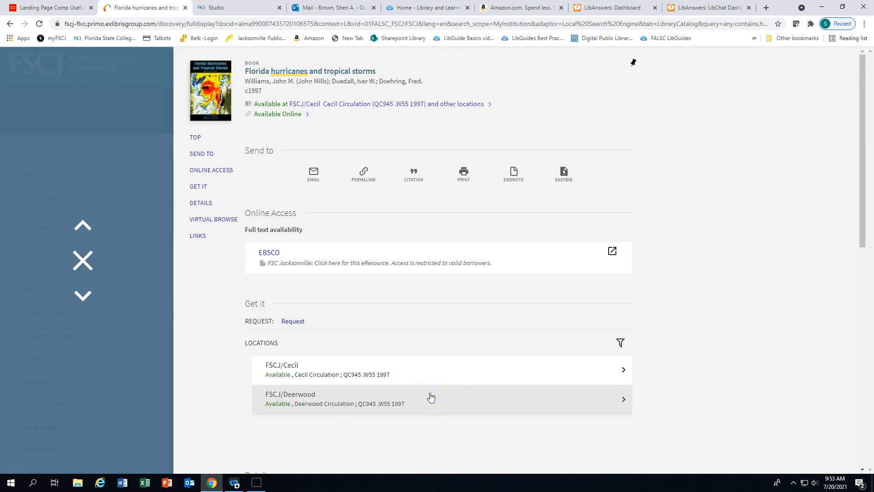
click(423, 401)
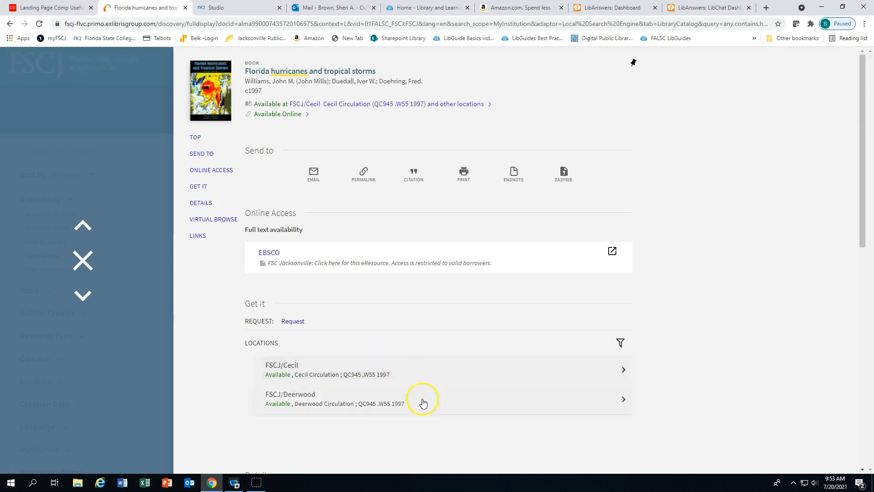
mouse_move(428, 383)
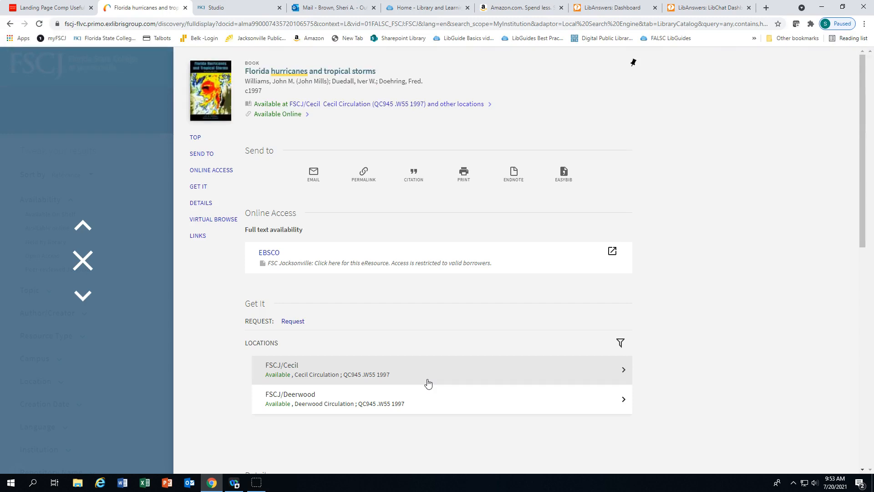
- Scroll to the book's Details and Virtual Browse of related hurricane titles
scroll(down, 3)
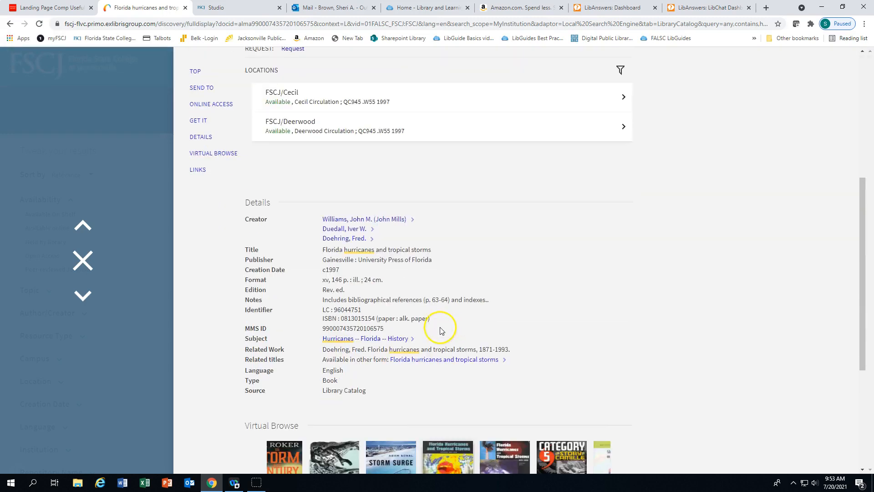
scroll(down, 3)
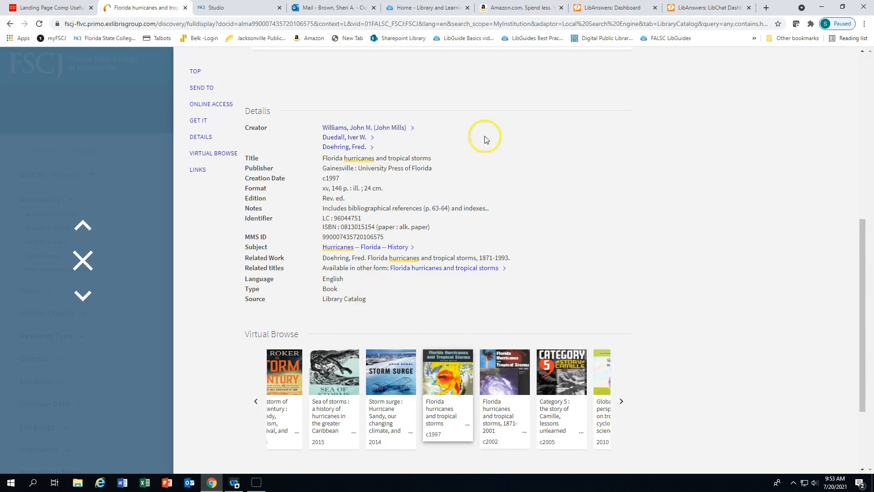
mouse_move(569, 180)
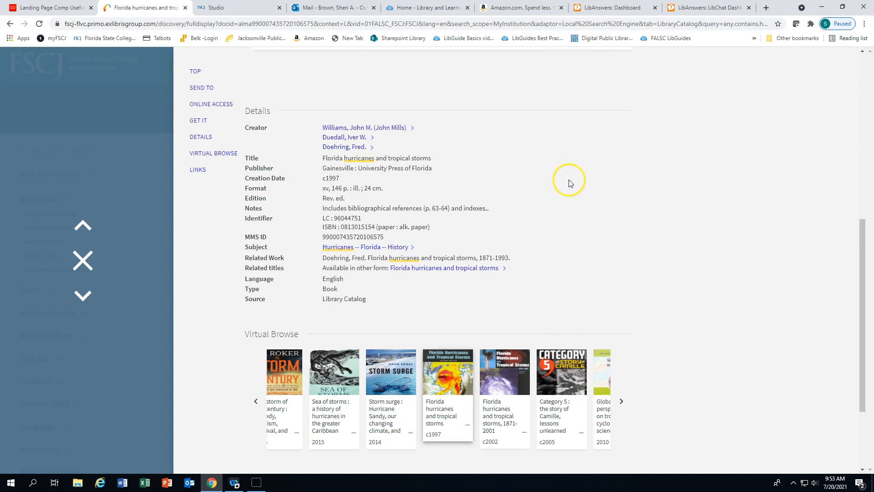
mouse_move(453, 376)
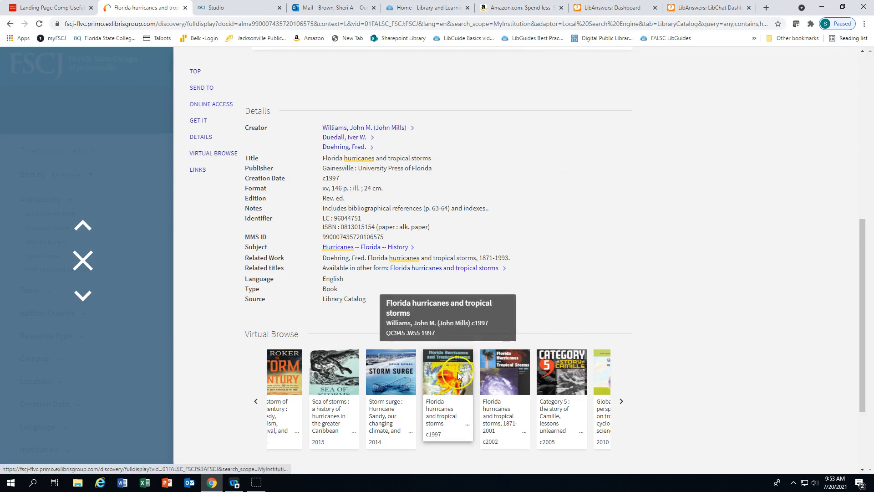
mouse_move(541, 369)
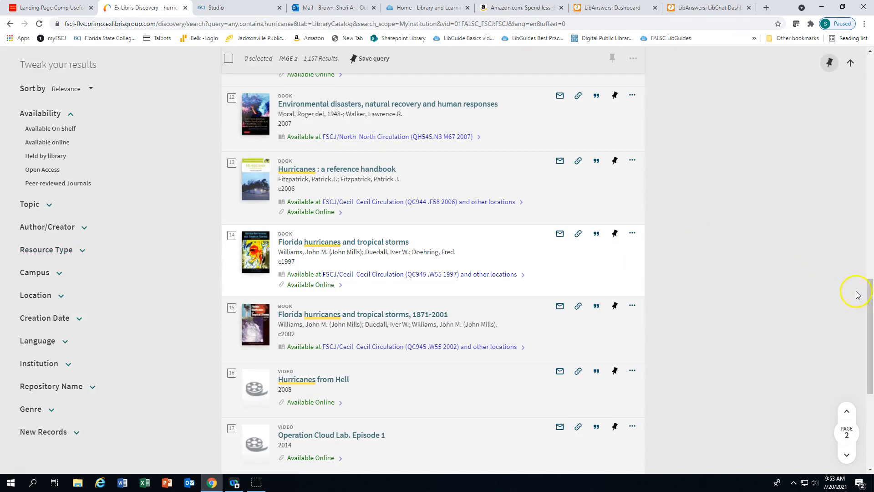
- Go back to the blank Library Search home page from the top navigation
scroll(up, 3)
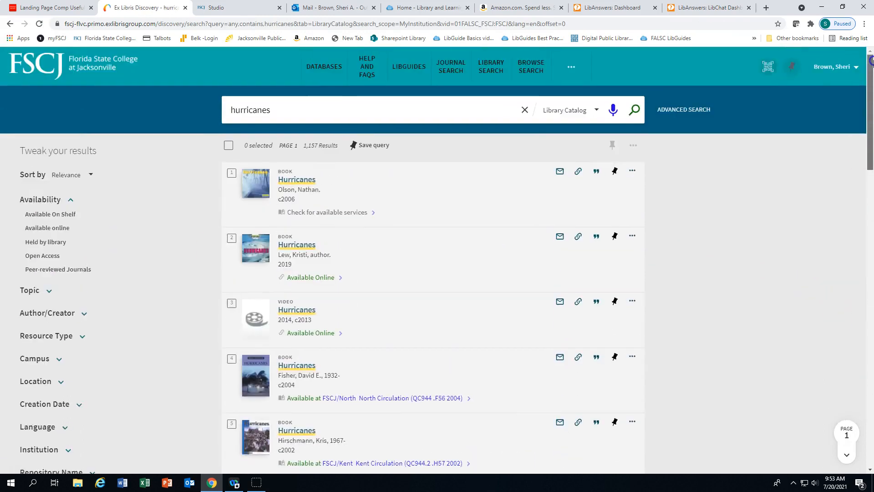
mouse_move(491, 66)
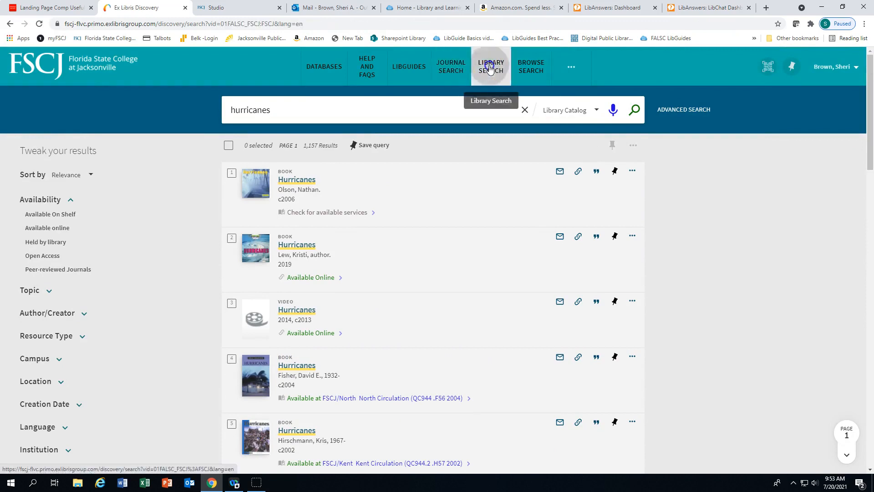
click(491, 66)
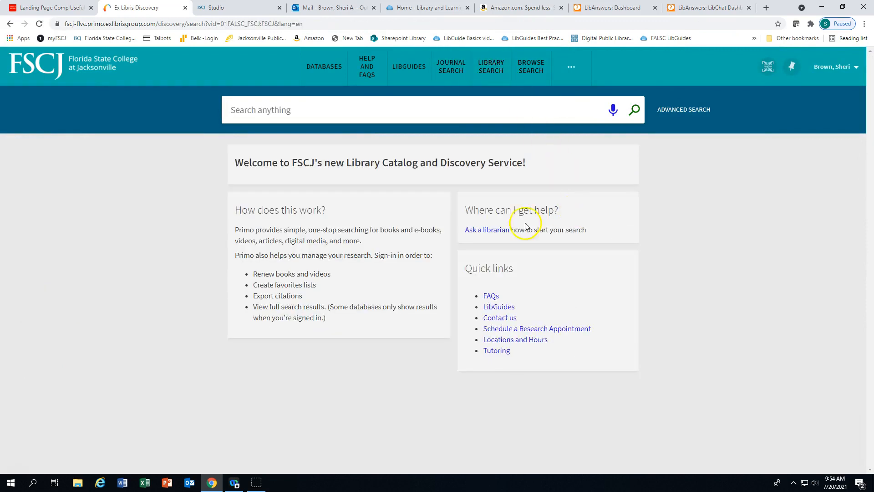
mouse_move(476, 241)
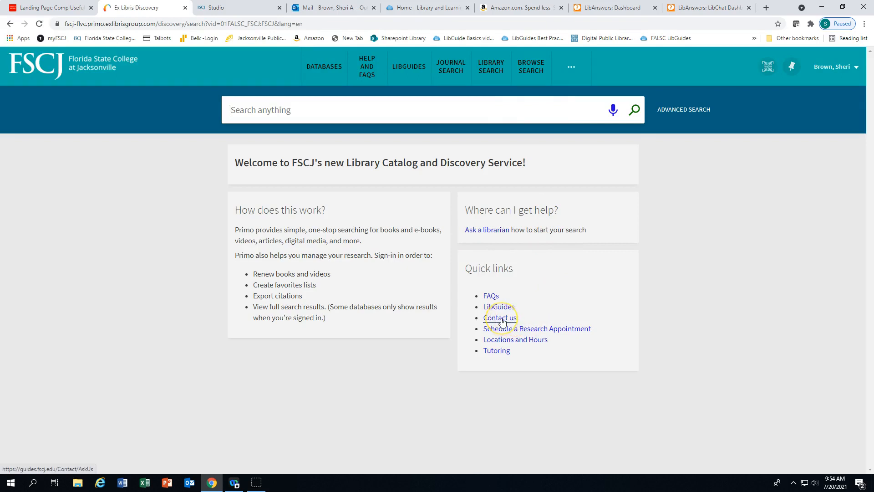
mouse_move(509, 319)
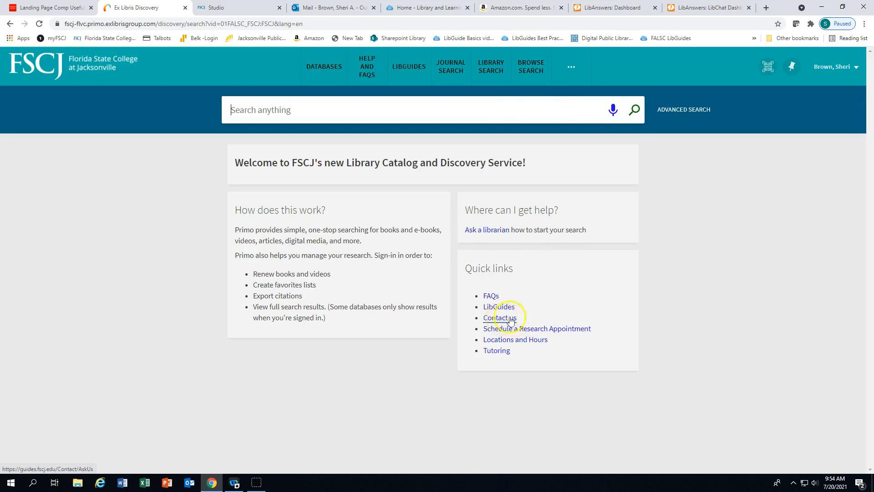
mouse_move(625, 305)
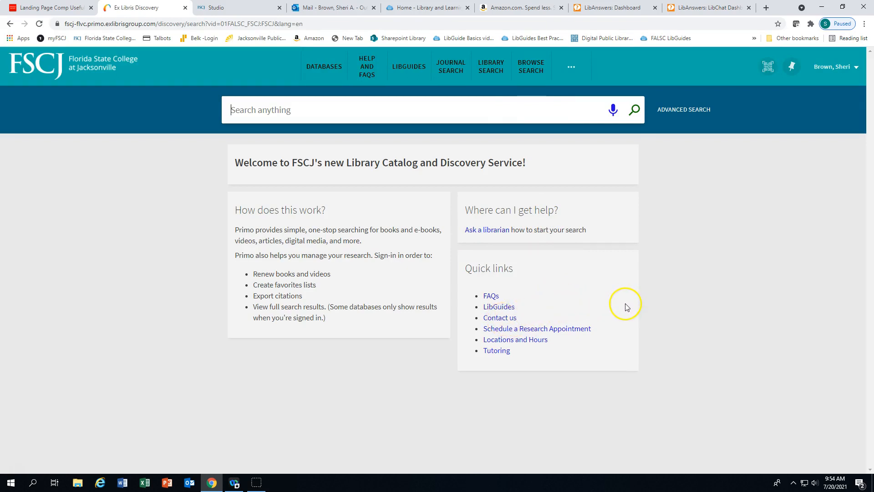